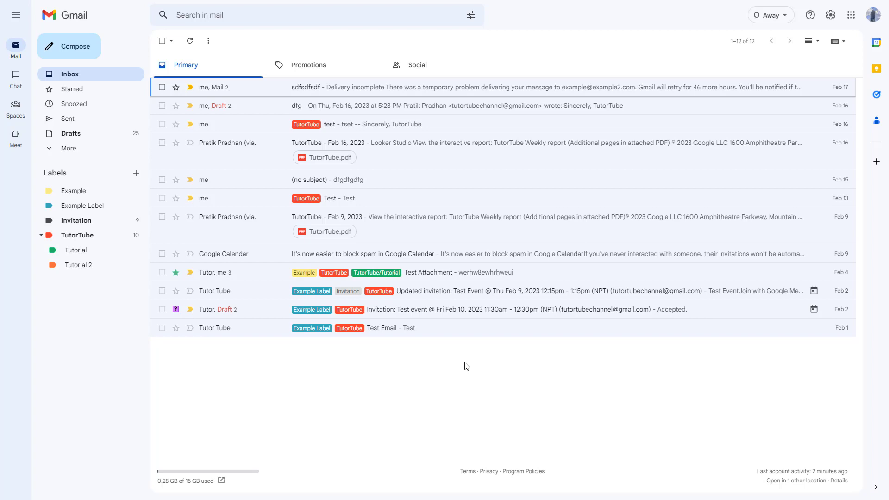
{"action": "mouse_move", "coordinate": [341, 249]}
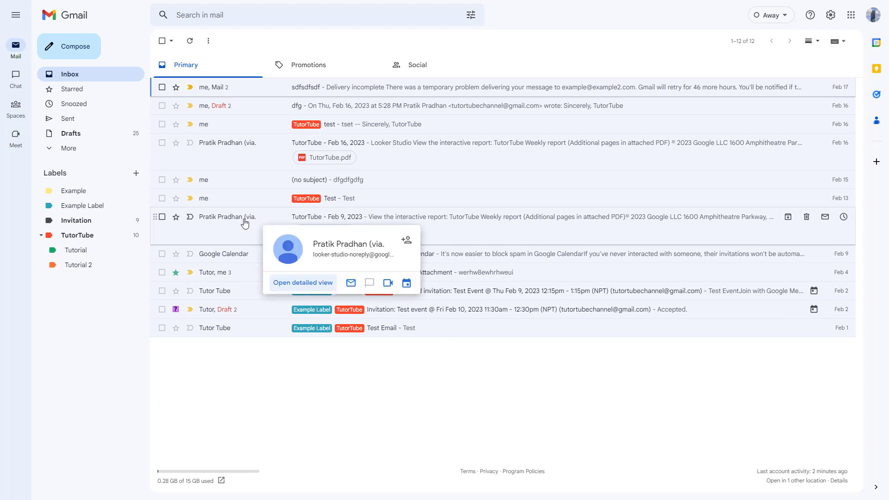
{"action": "mouse_move", "coordinate": [232, 224]}
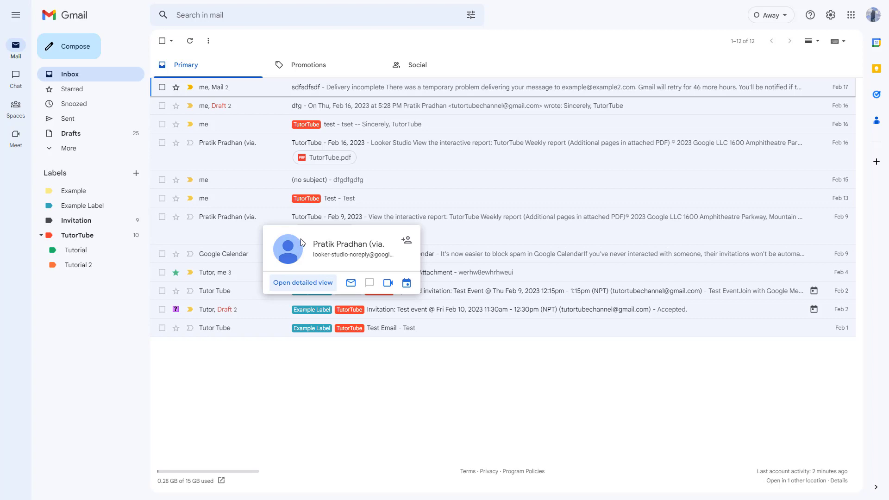
{"action": "mouse_move", "coordinate": [302, 283]}
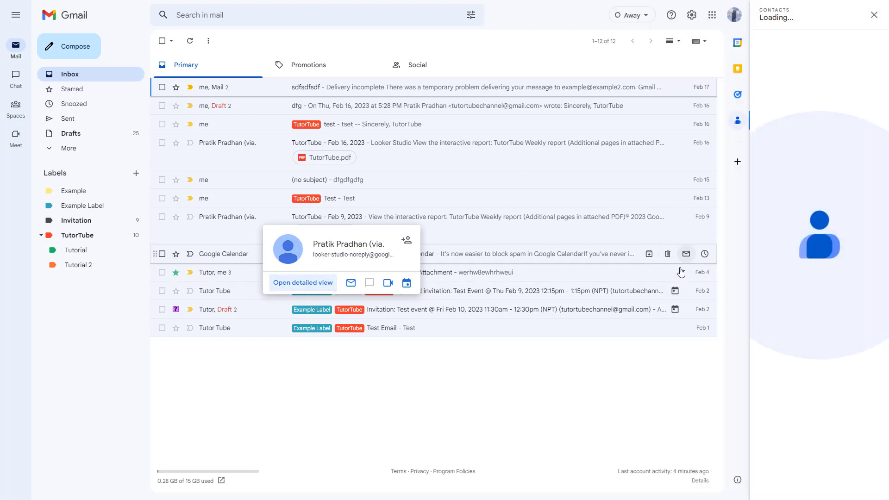
Show the Looker Studio report sender's contact details and recent TutorTube report emails.
{"action": "left_click", "coordinate": [302, 282]}
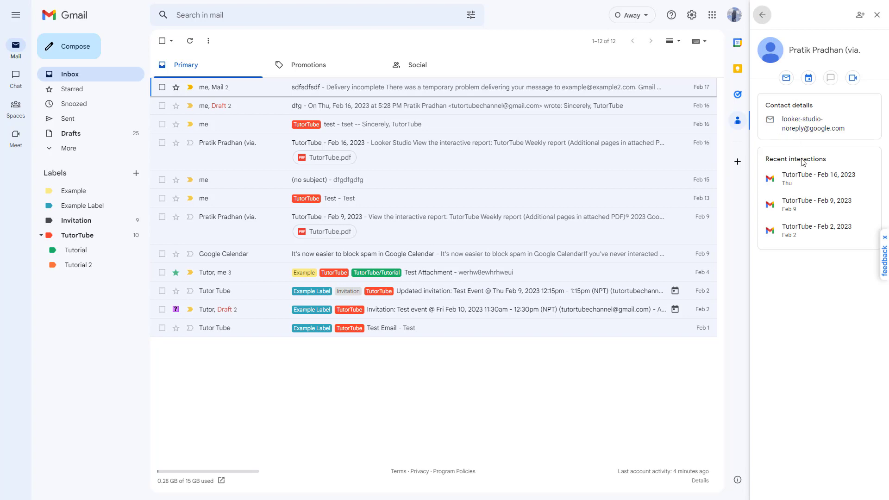
{"action": "mouse_move", "coordinate": [816, 231]}
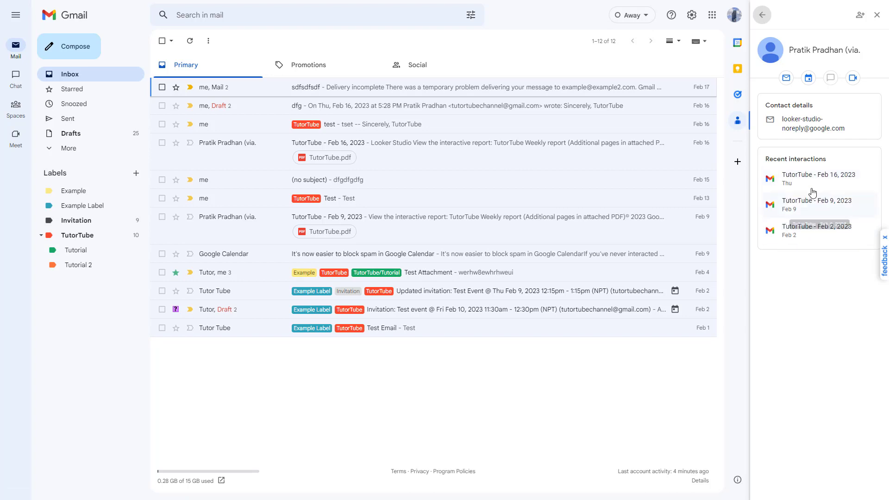
View the Feb 2 TutorTube report, then switch to Sent mail and hover the TutorTube recipient.
{"action": "left_click", "coordinate": [816, 230]}
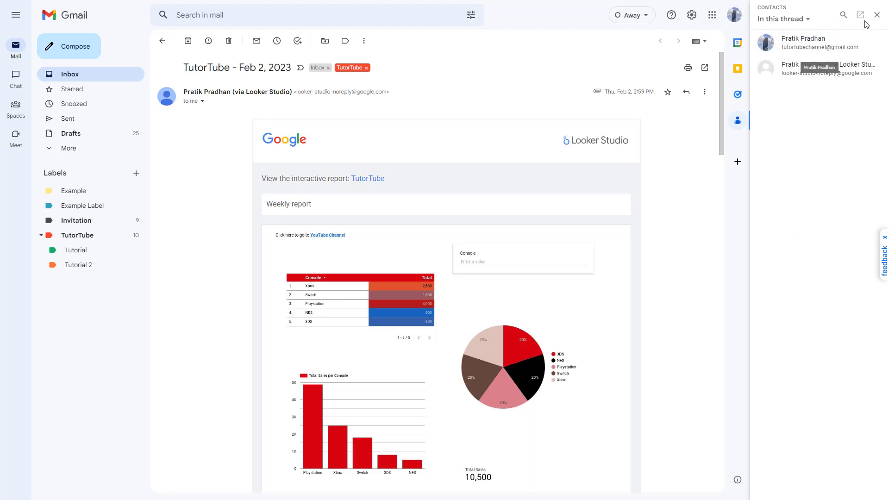
{"action": "left_click", "coordinate": [877, 15]}
{"action": "type", "text": "in:sent"}
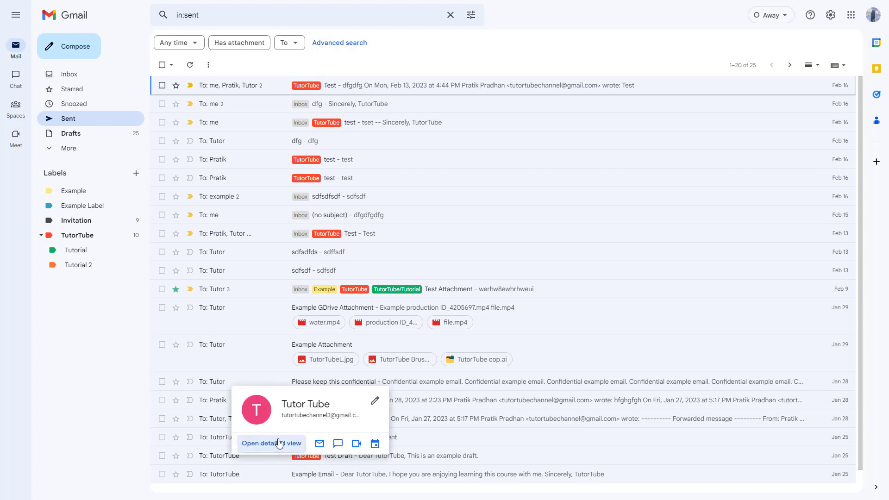
Show the Tutor Tube recipient's full contact details and interaction history in the side panel.
{"action": "left_click", "coordinate": [272, 444]}
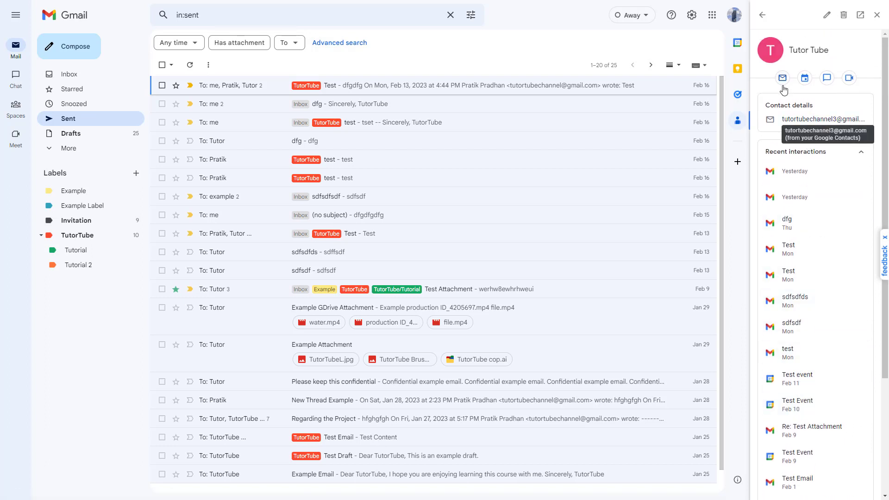
{"action": "mouse_move", "coordinate": [783, 78]}
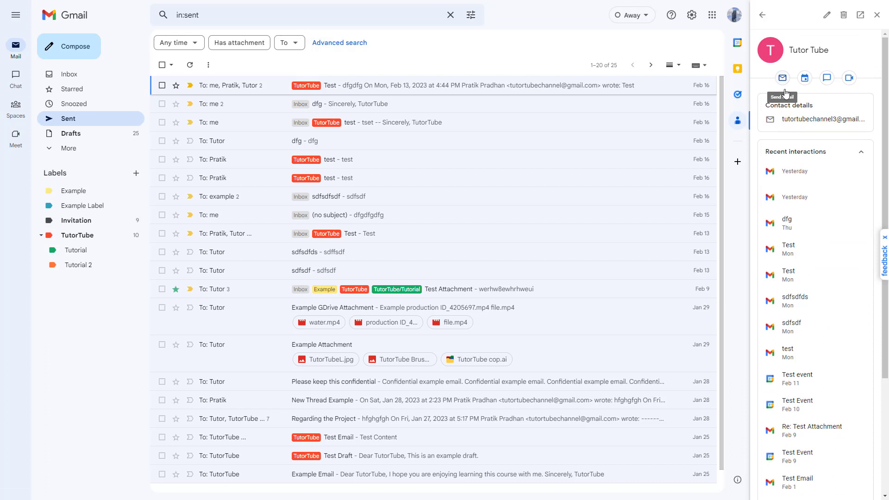